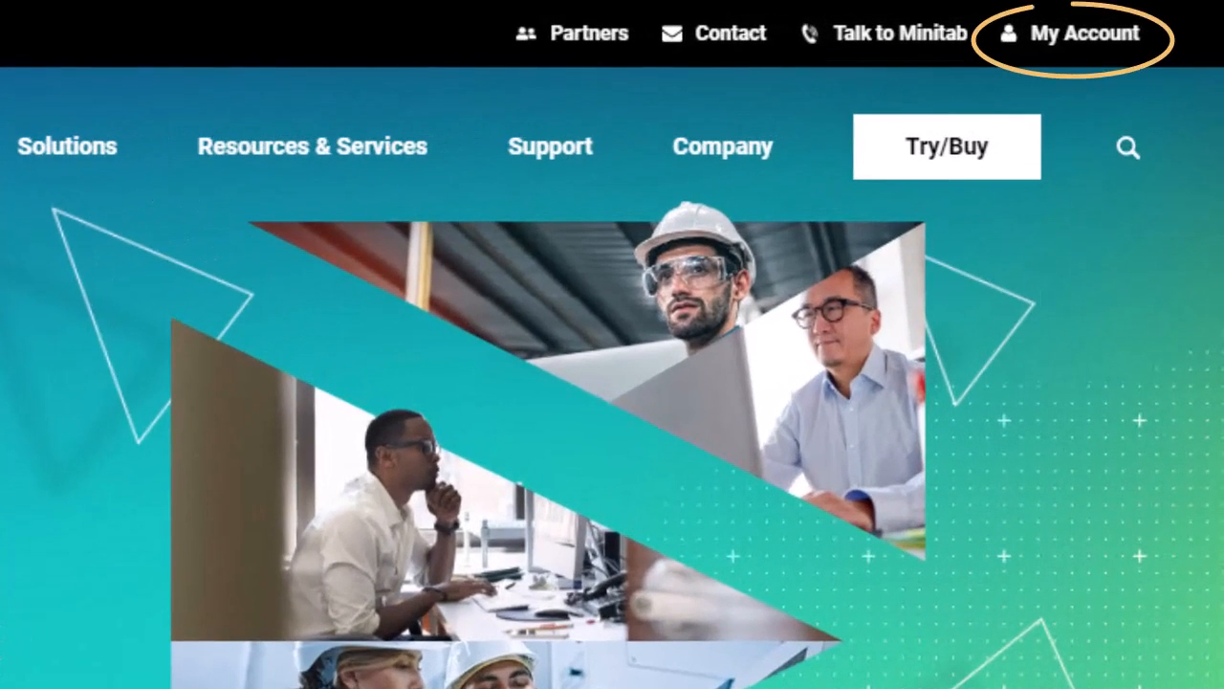
Sign in via My Account and open Multi-user Licensing to view the 20-user order
{"action": "left_click", "coordinate": [1085, 33]}
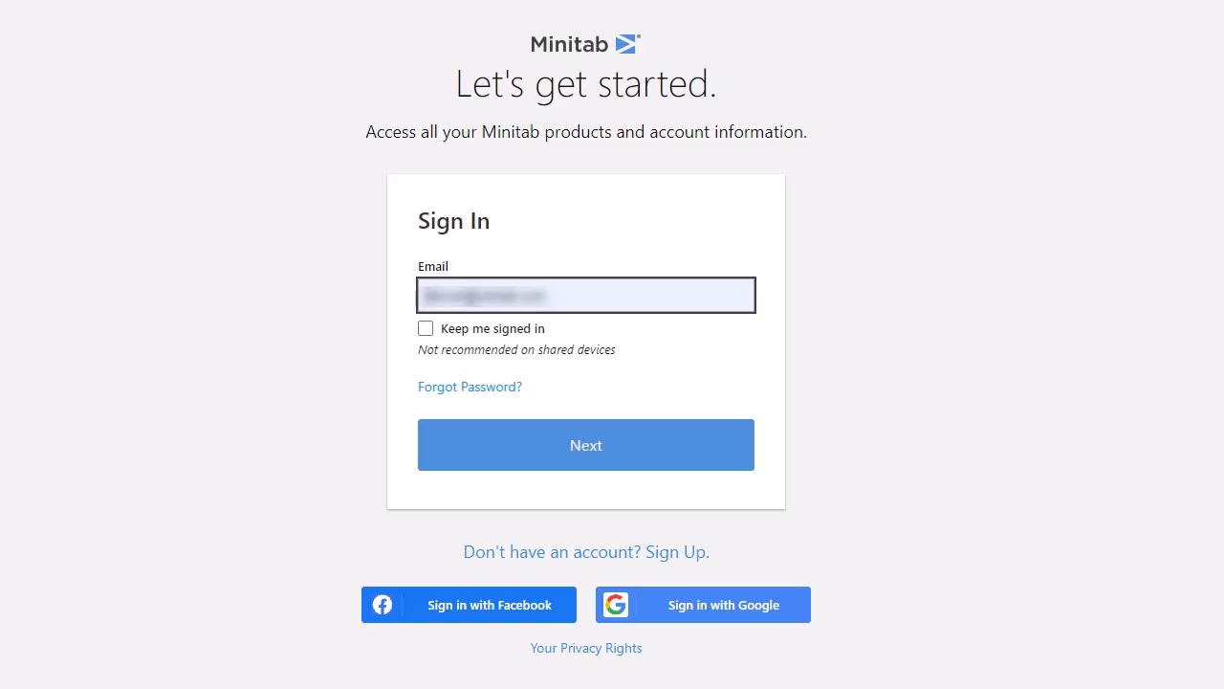
{"action": "scroll", "scroll_direction": "down", "scroll_amount": 3}
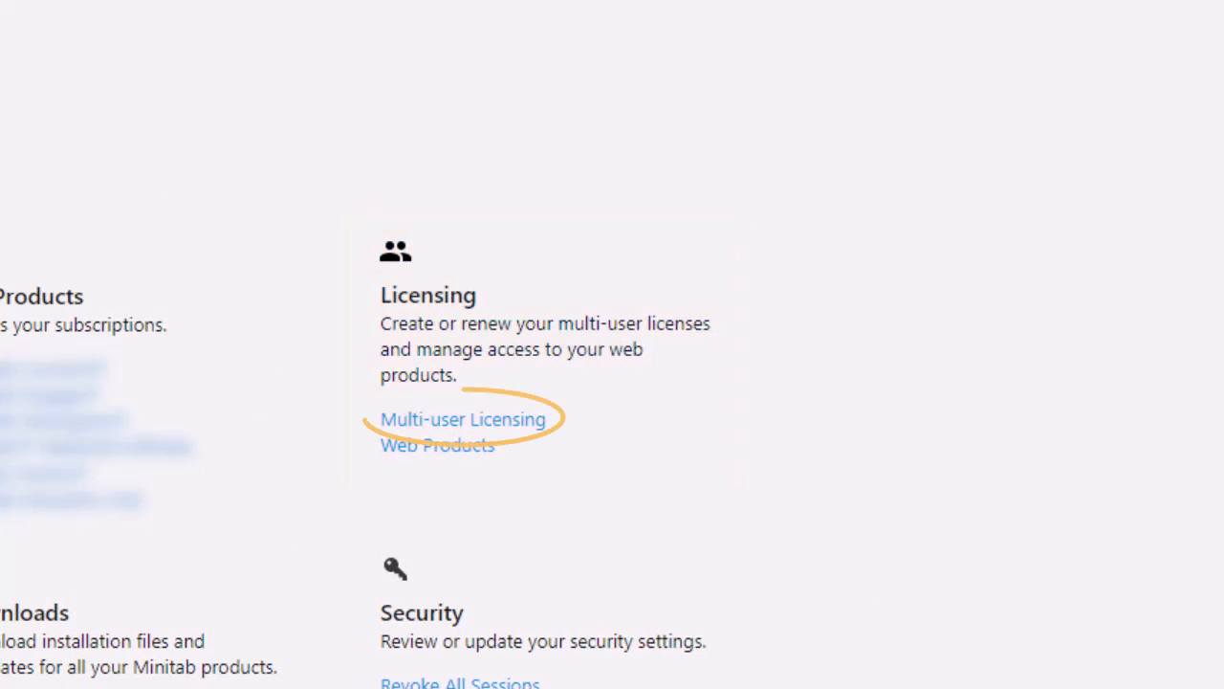
{"action": "left_click", "coordinate": [463, 419]}
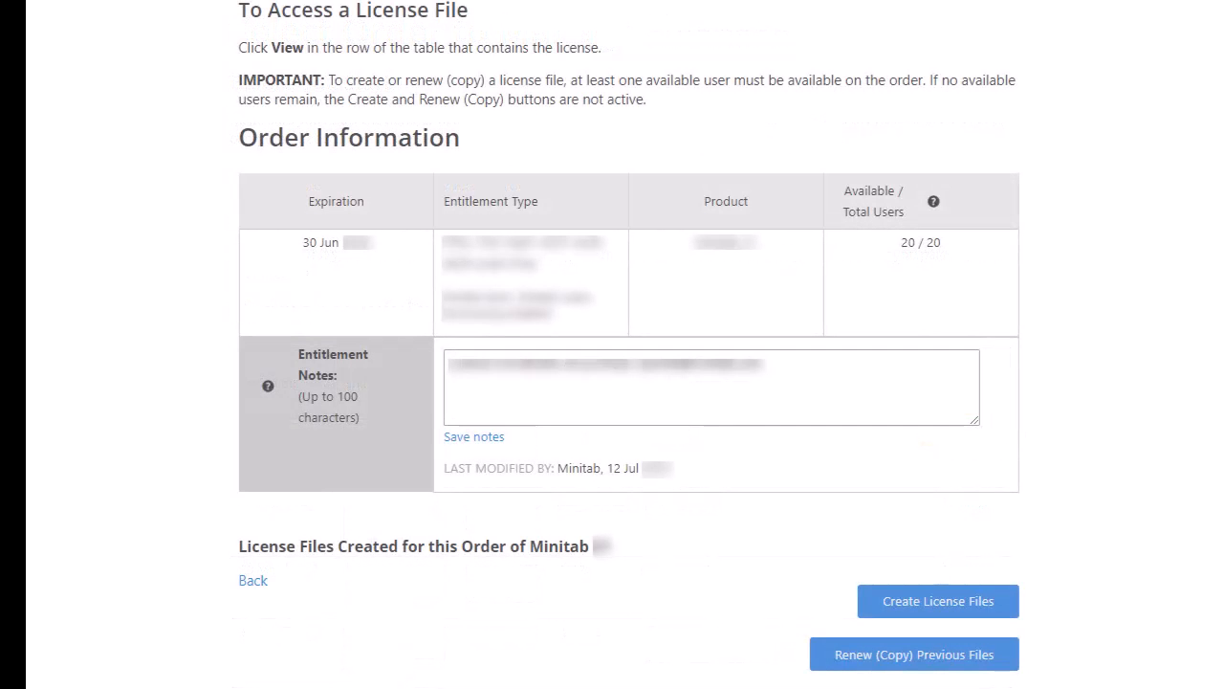
Start Create License Files and enter the host computer's MAC address for 20 users
{"action": "scroll", "scroll_direction": "down", "scroll_amount": 3}
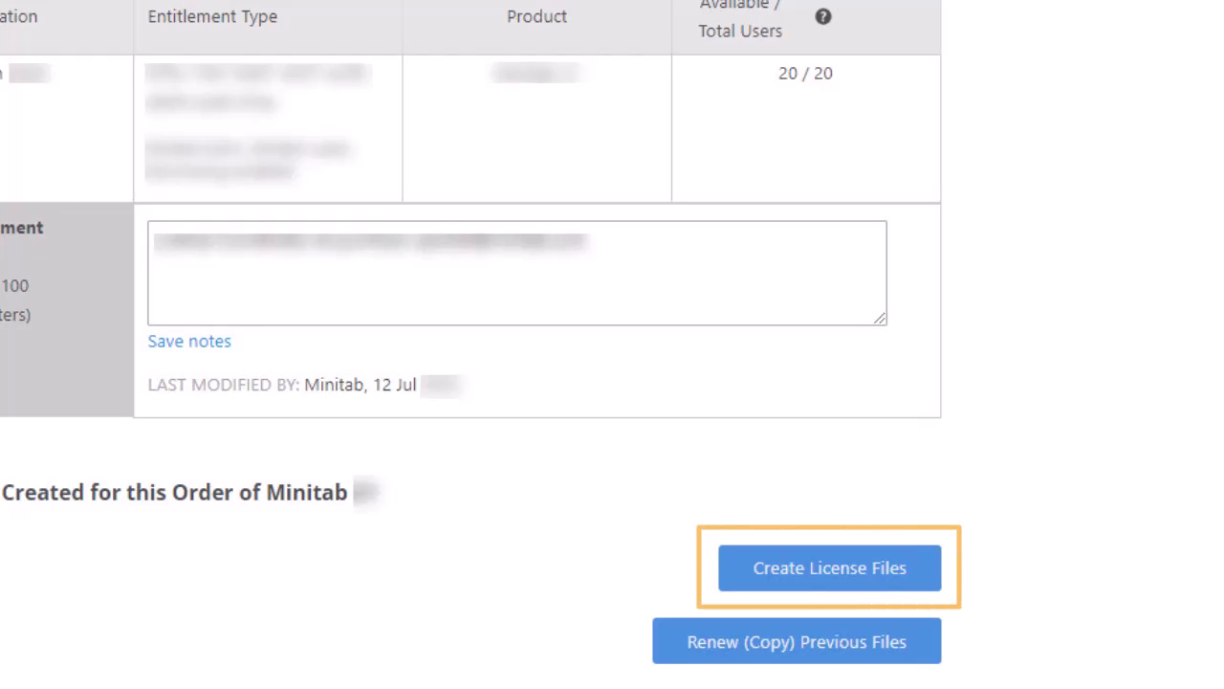
{"action": "left_click", "coordinate": [828, 566]}
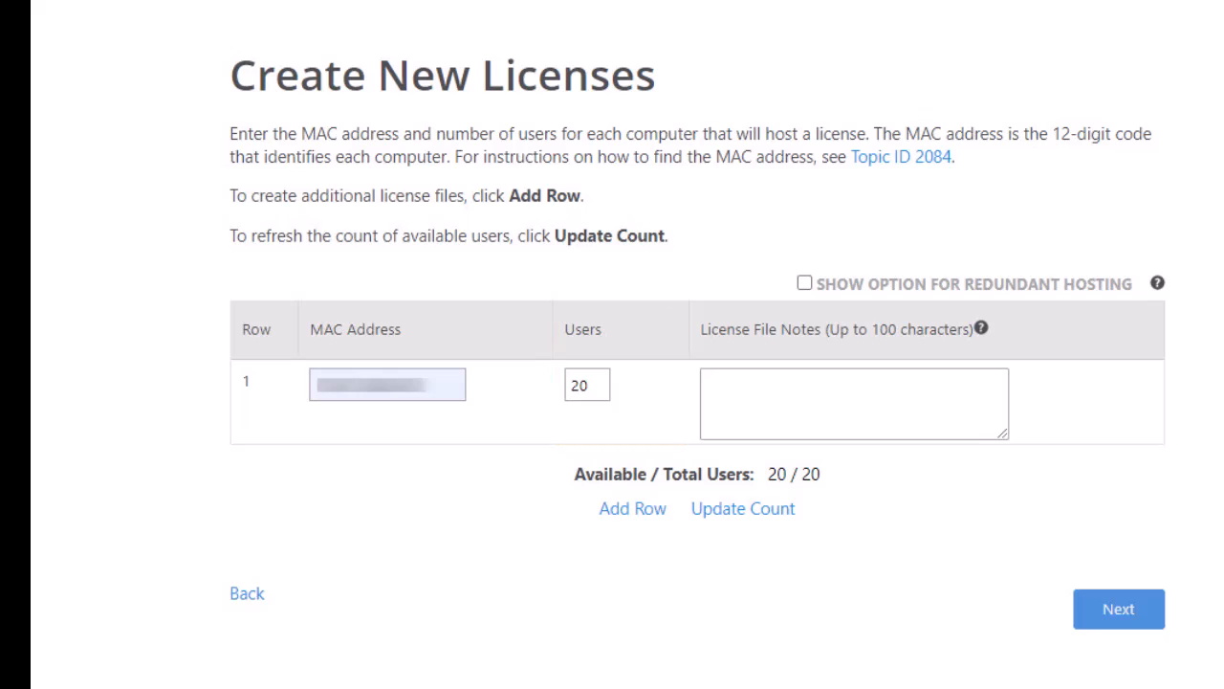
{"action": "left_click", "coordinate": [585, 384]}
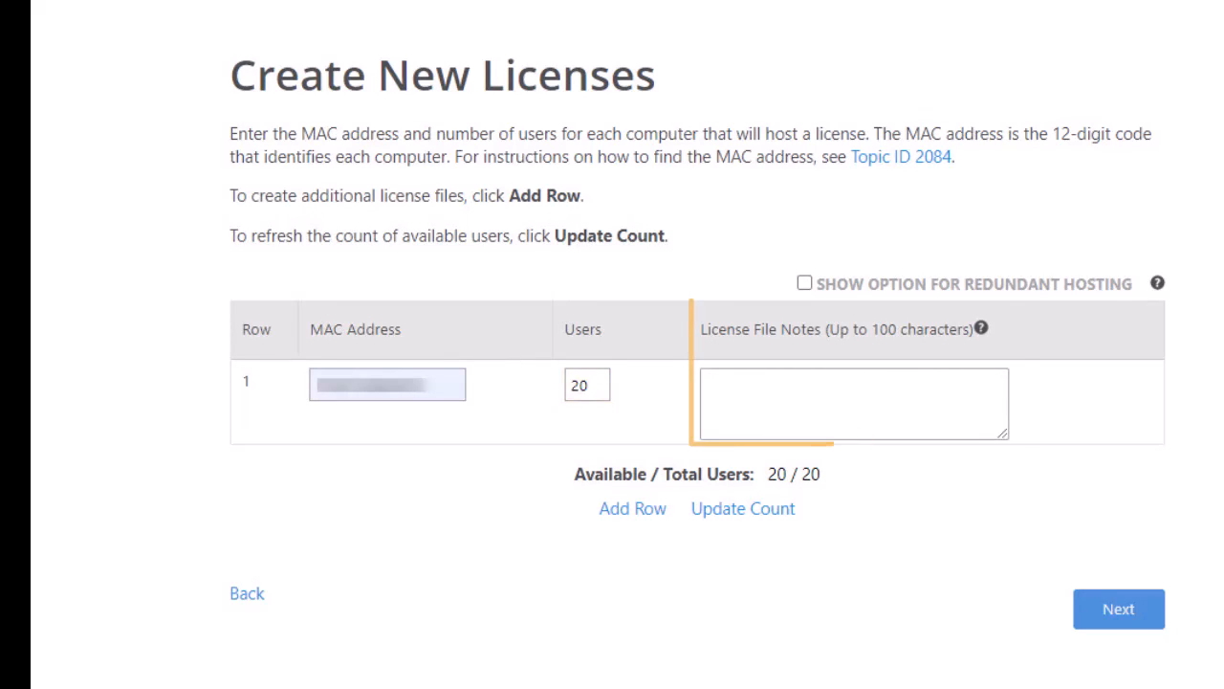
{"action": "left_click", "coordinate": [853, 402]}
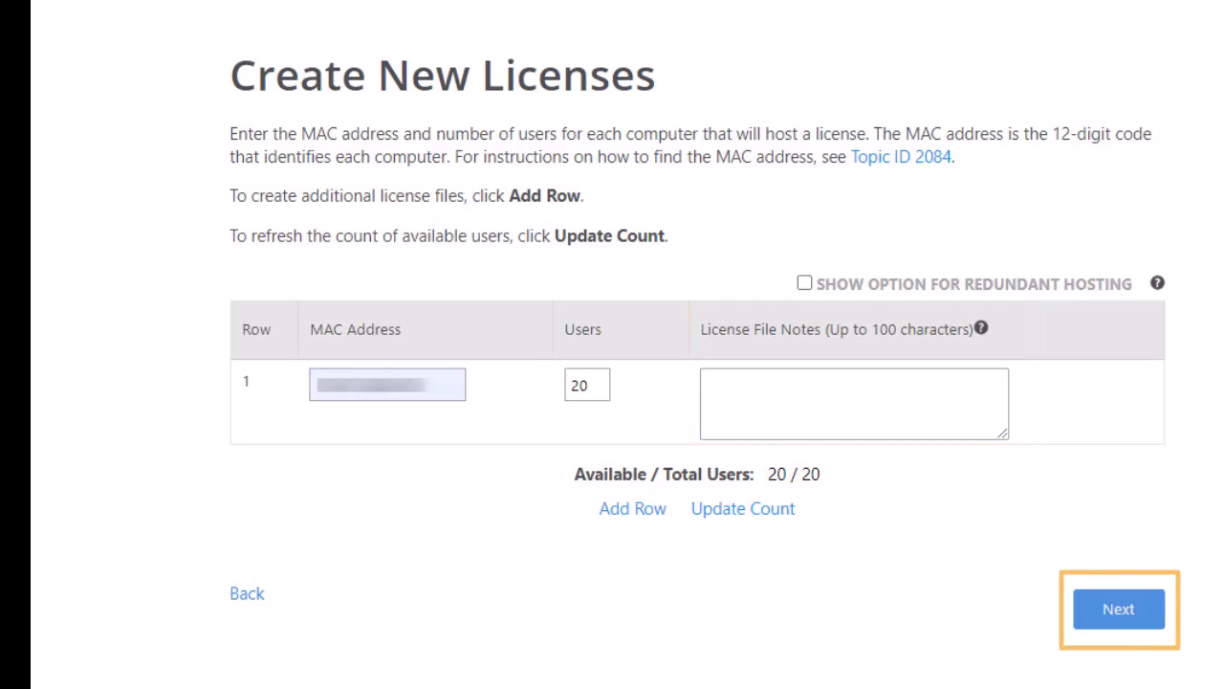
Review the license details and finalize the new license file
{"action": "left_click", "coordinate": [1117, 609]}
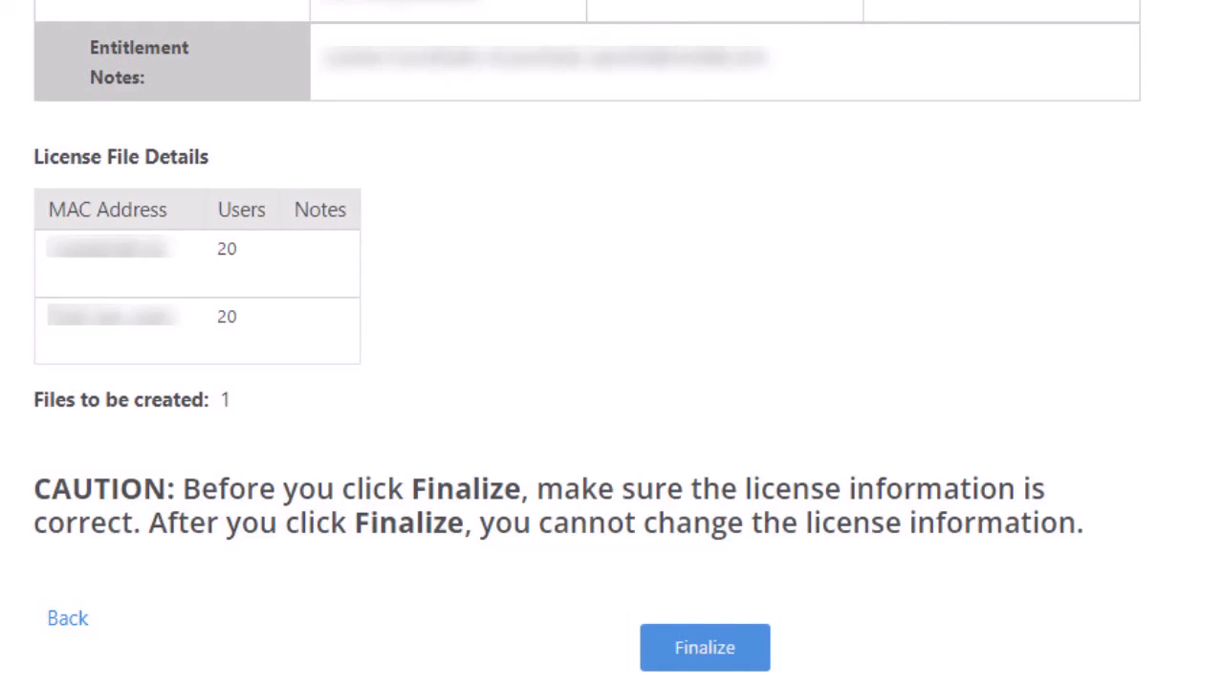
{"action": "left_click", "coordinate": [704, 647]}
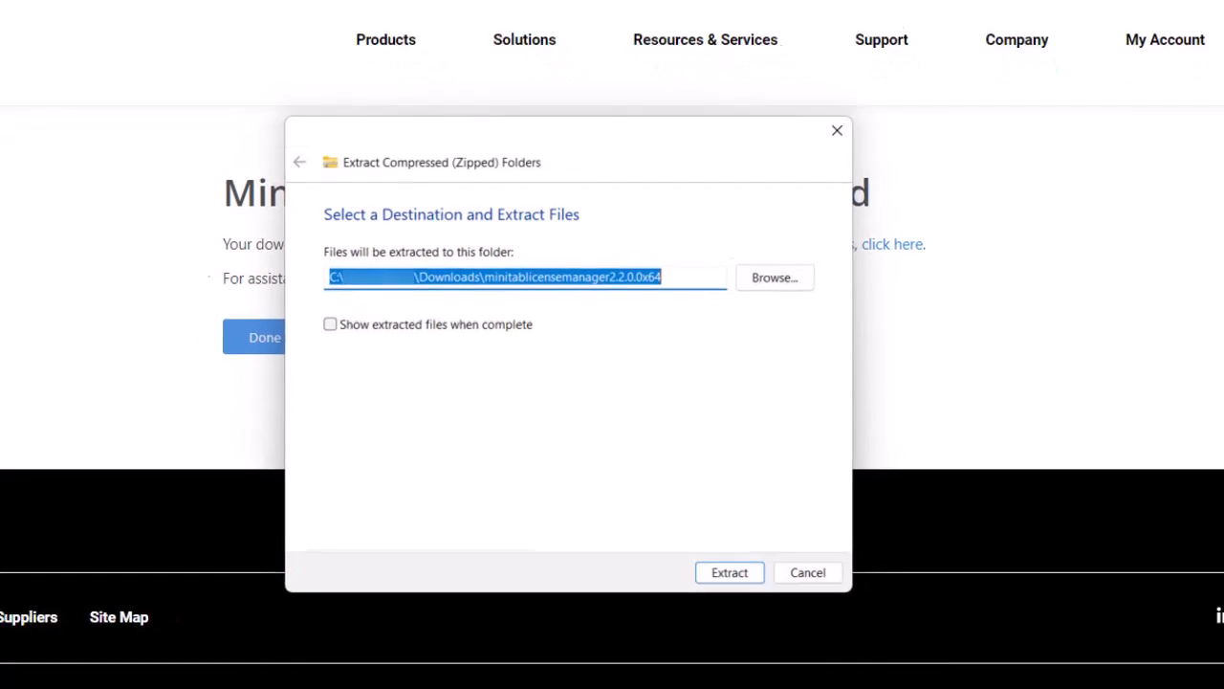
Extract the license manager archive into Downloads and select the English installer package
{"action": "left_click", "coordinate": [729, 572]}
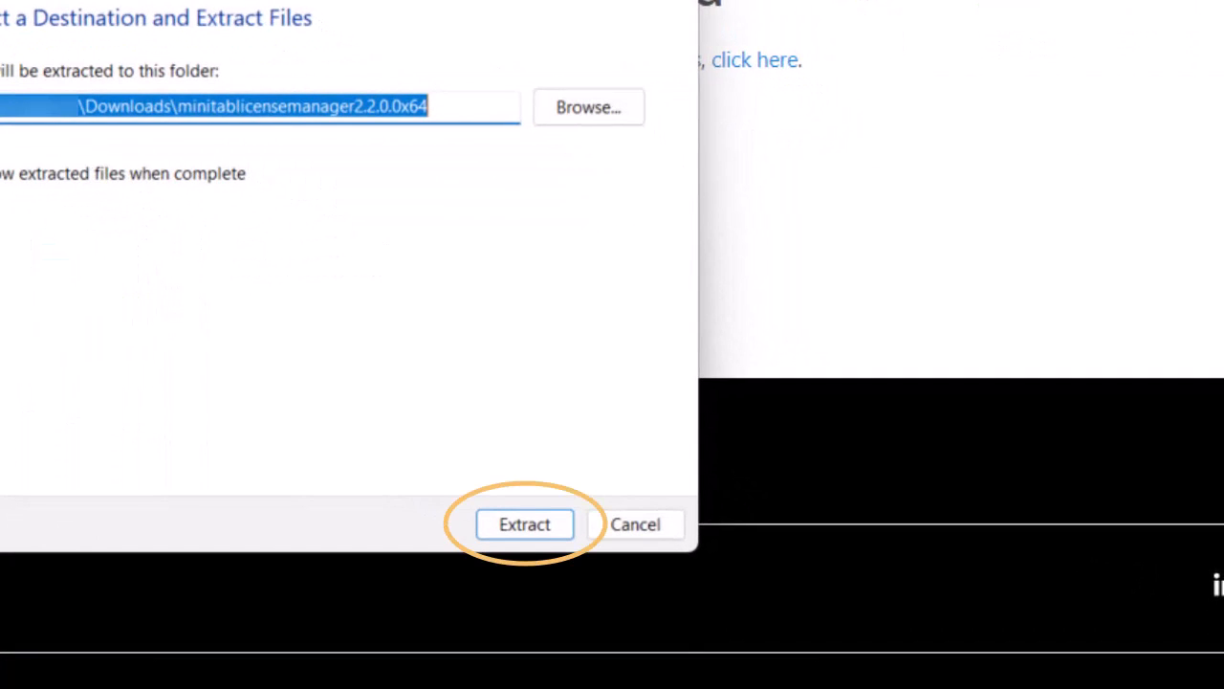
{"action": "left_click", "coordinate": [524, 524]}
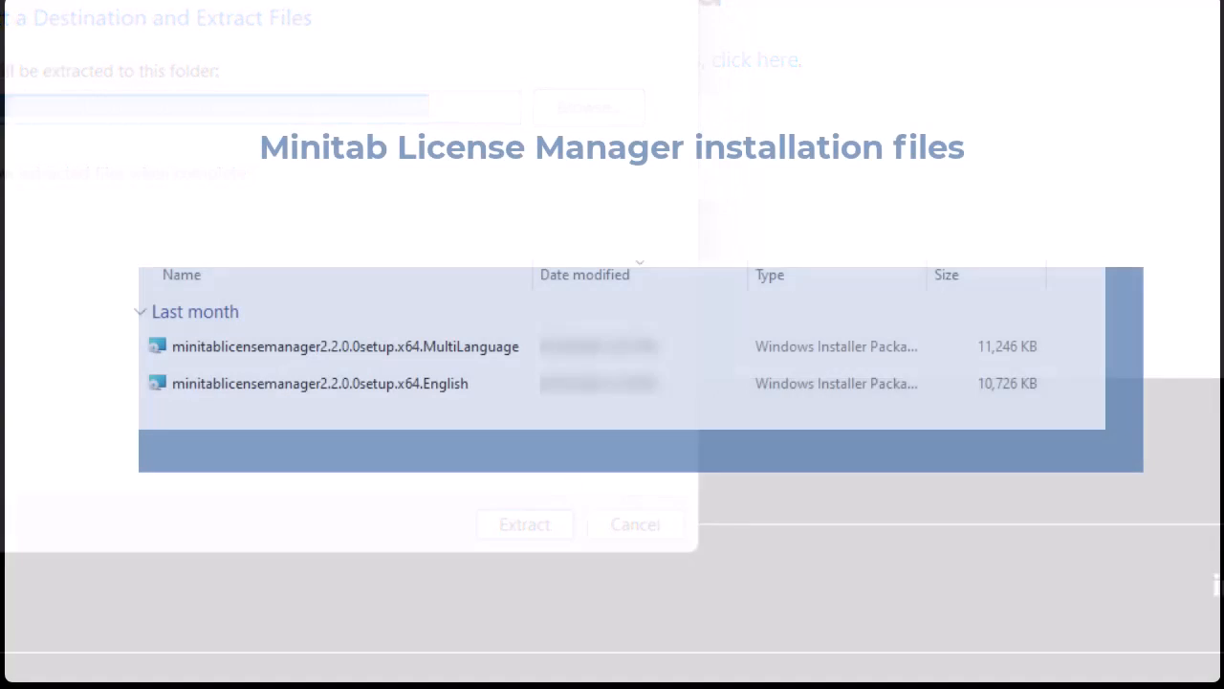
{"action": "left_click", "coordinate": [320, 383]}
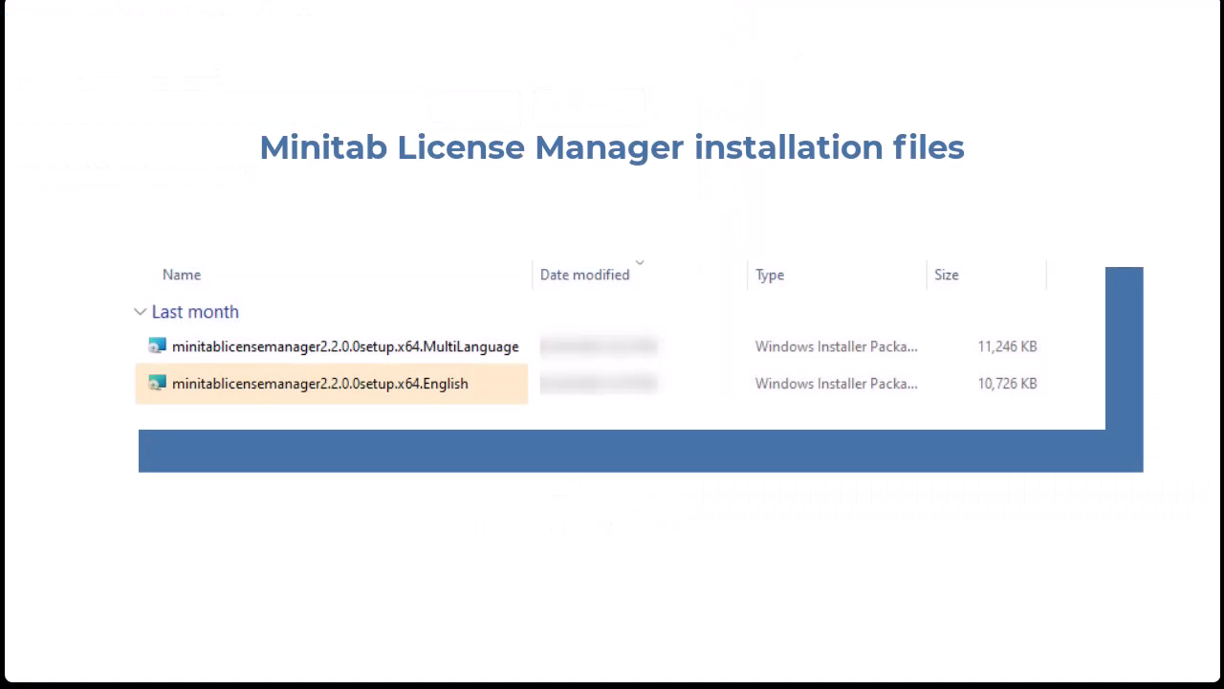
{"action": "left_click", "coordinate": [345, 346]}
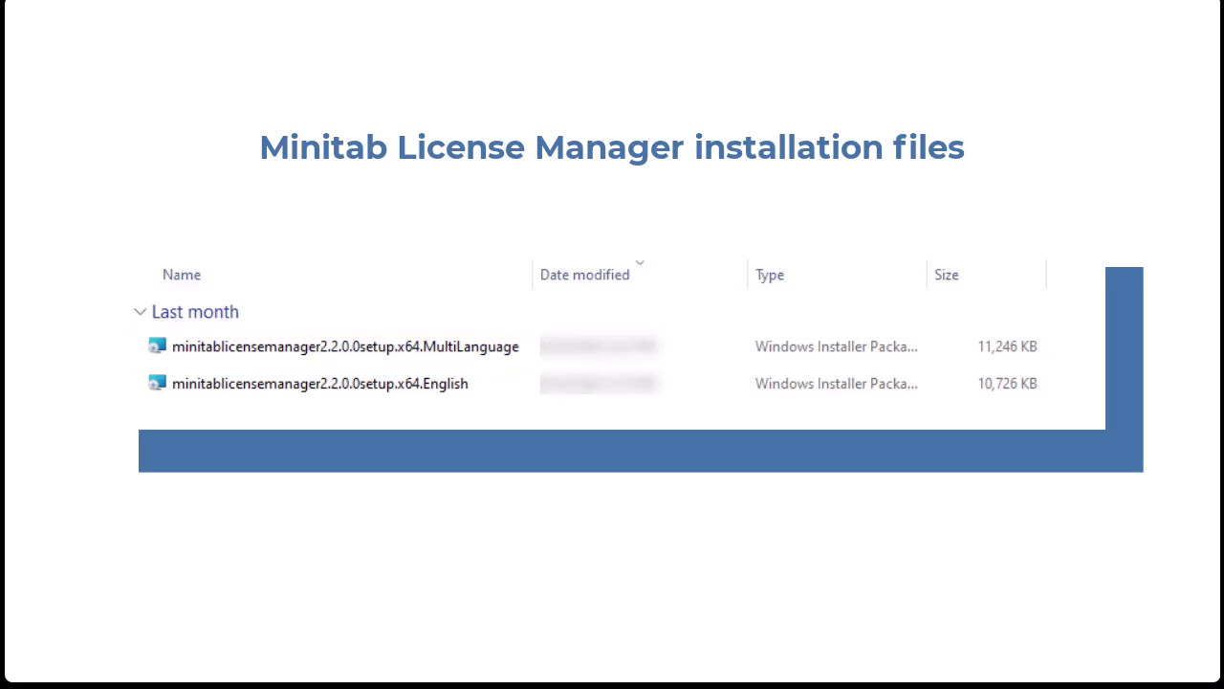
Launch the English License Manager installer and move past the welcome page
{"action": "double_click", "coordinate": [320, 383]}
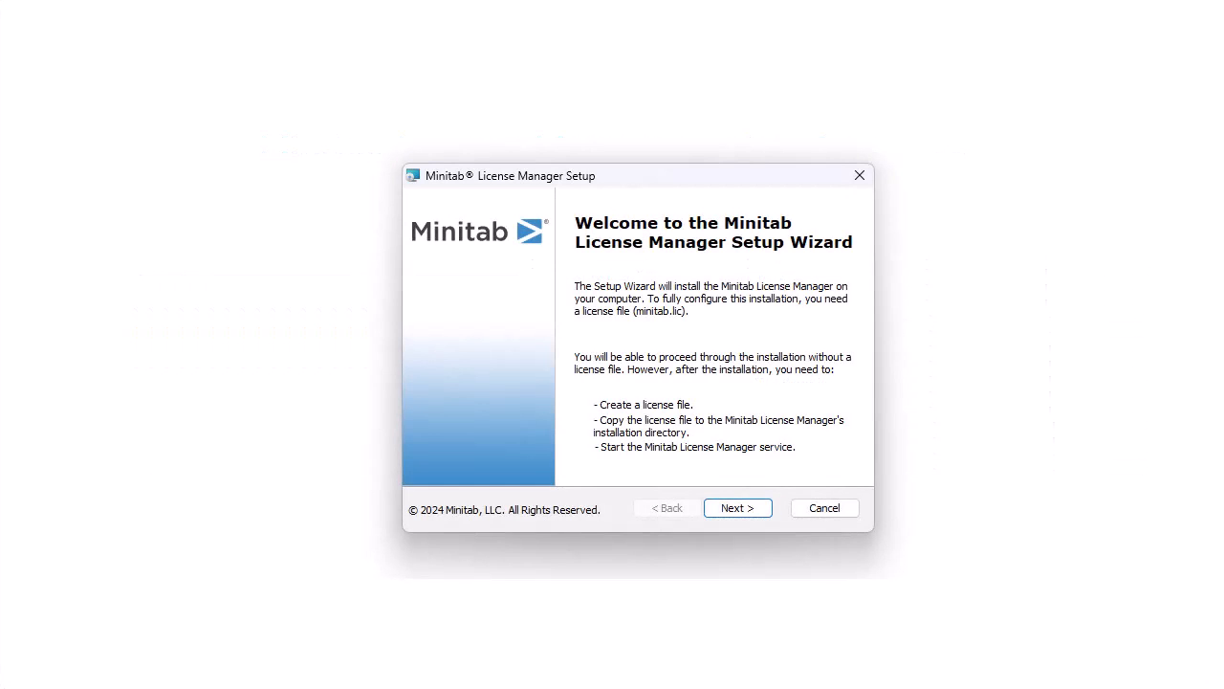
{"action": "left_click", "coordinate": [739, 507]}
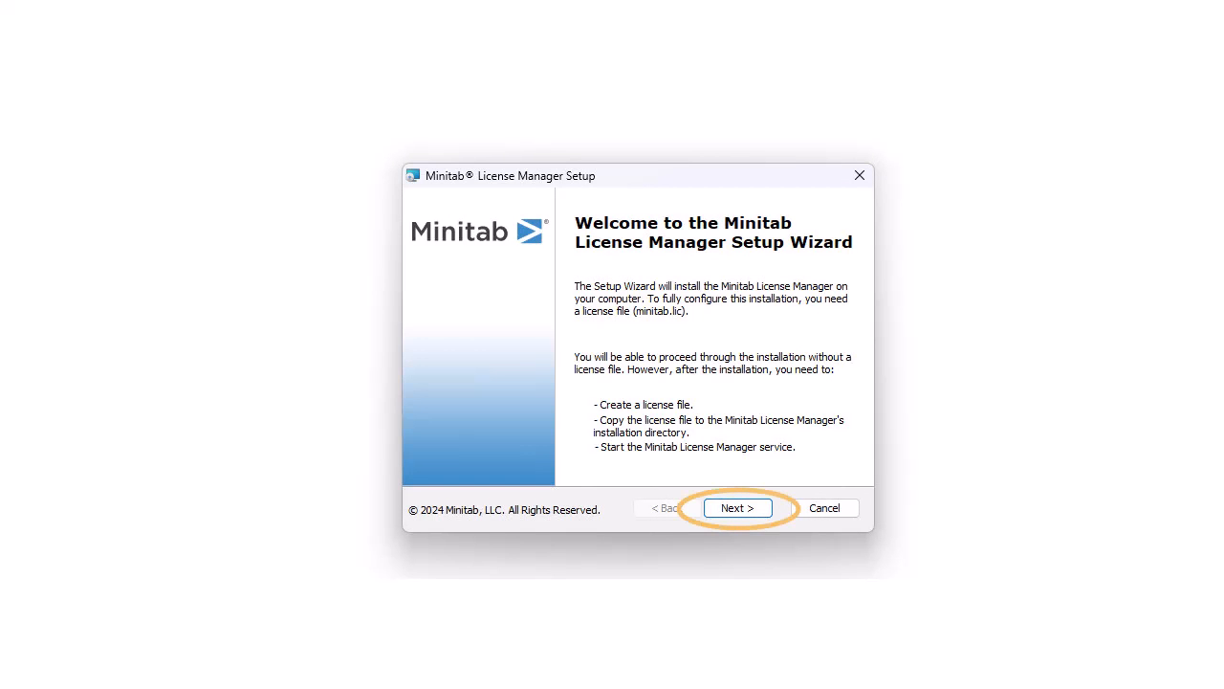
{"action": "left_click", "coordinate": [736, 507]}
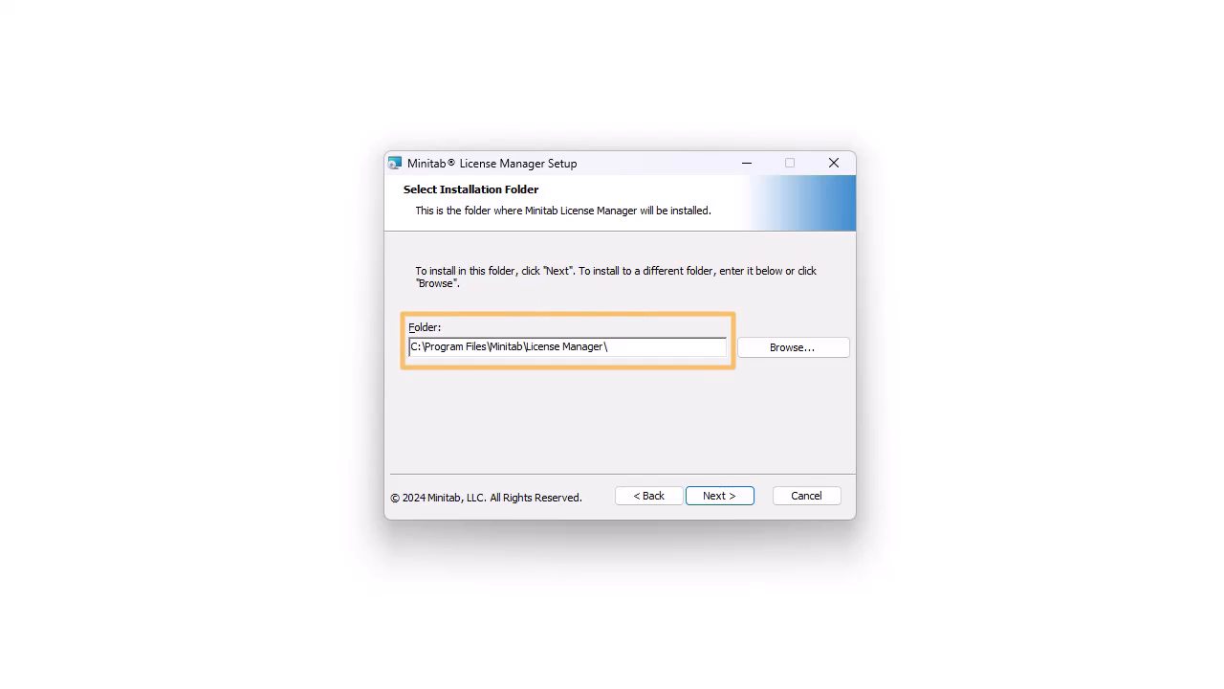
Accept the default install folder and desktop license folder, then install to completion
{"action": "left_click", "coordinate": [719, 493]}
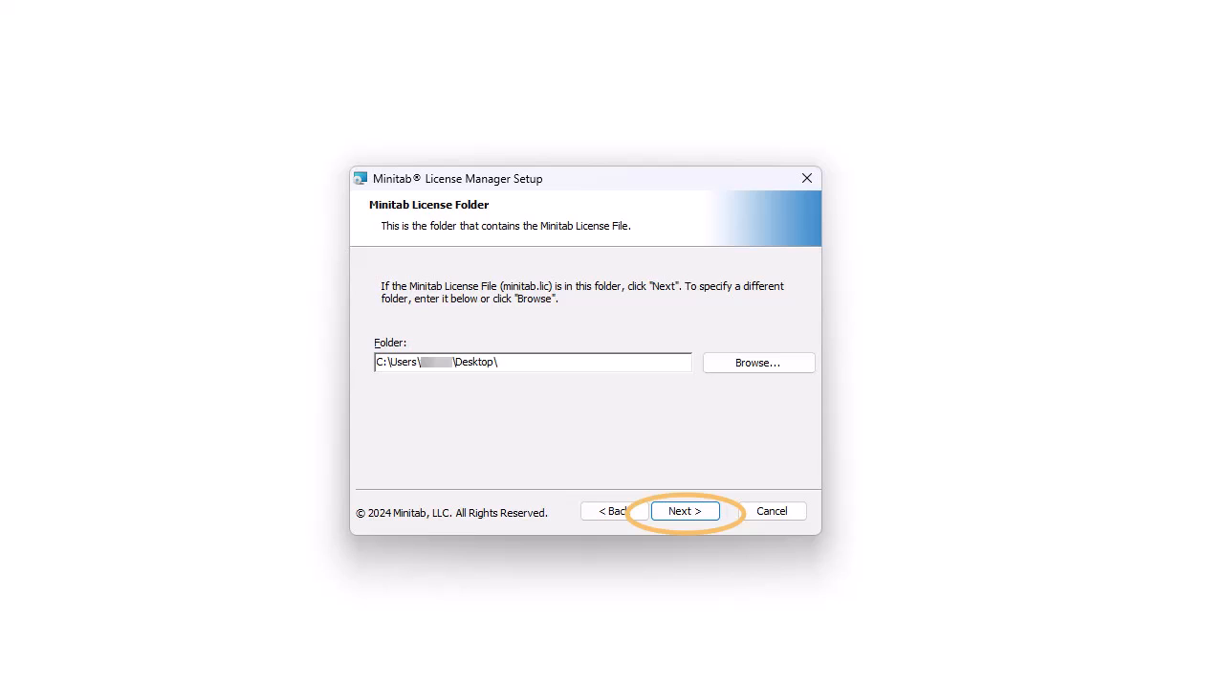
{"action": "left_click", "coordinate": [685, 509]}
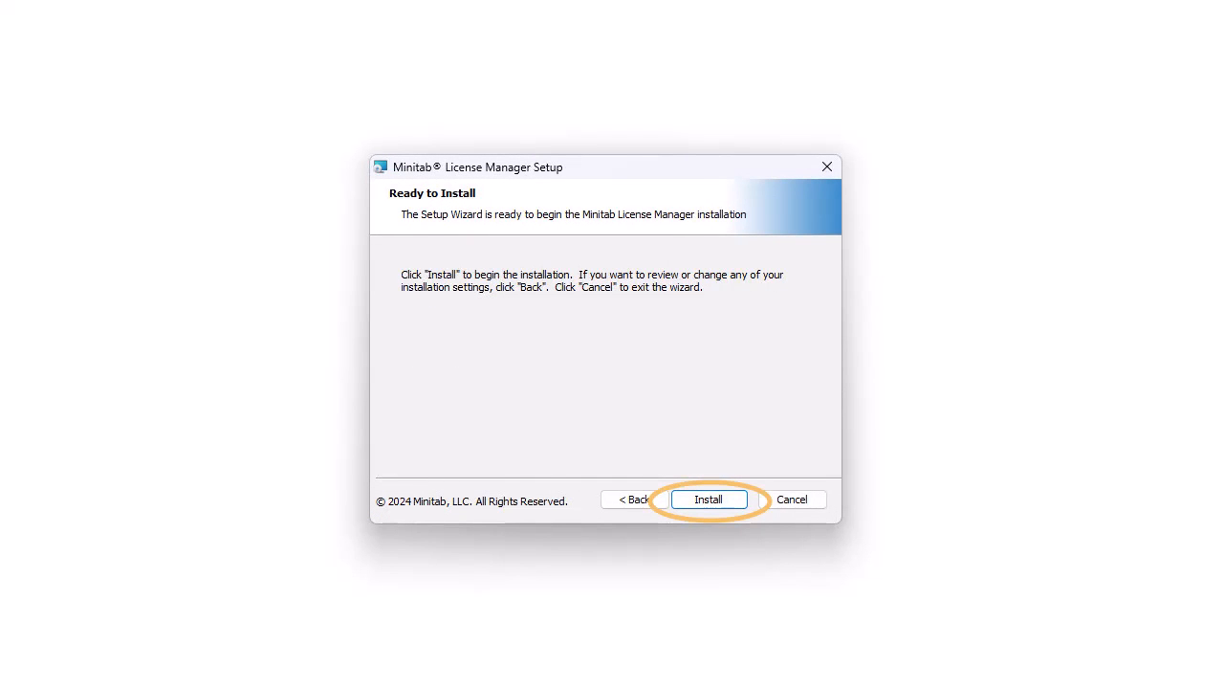
{"action": "left_click", "coordinate": [707, 497]}
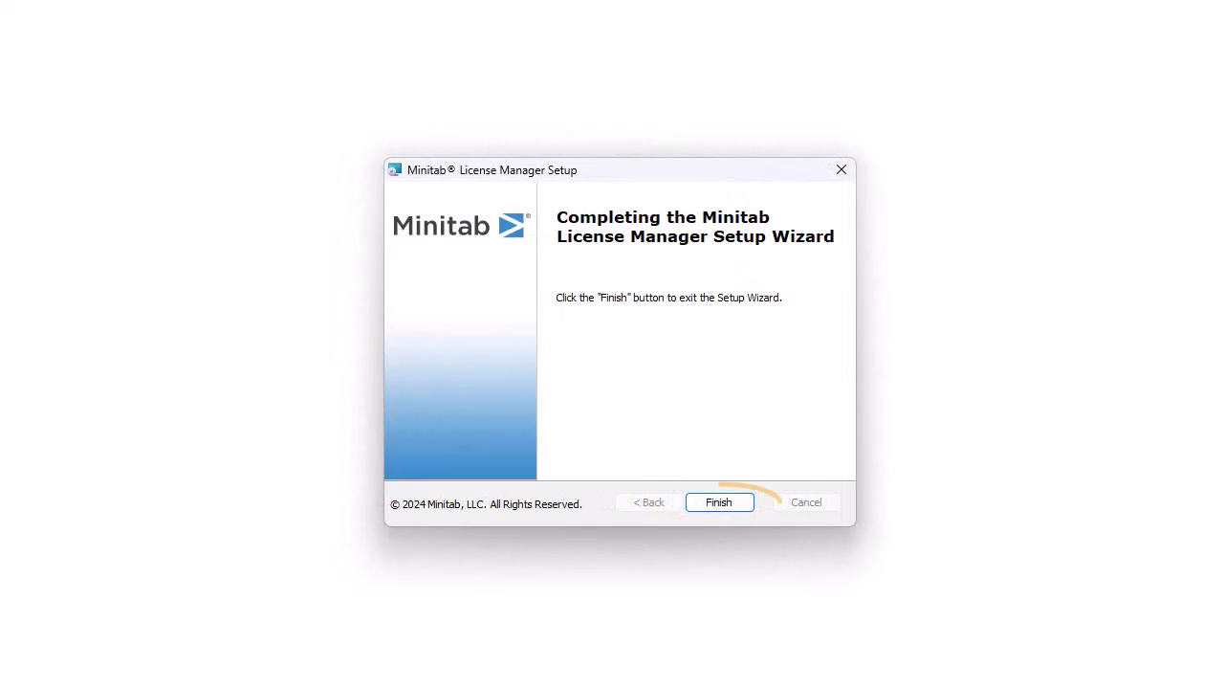